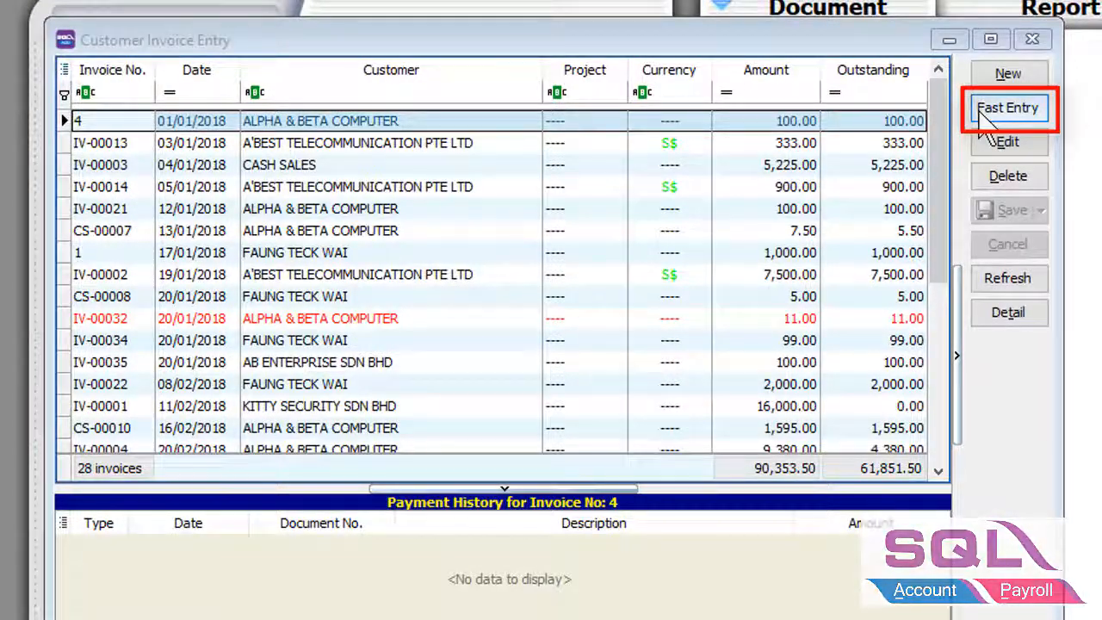
Bring up the empty Customer Invoice Fast Entry grid.
{"action": "left_click", "coordinate": [1009, 107]}
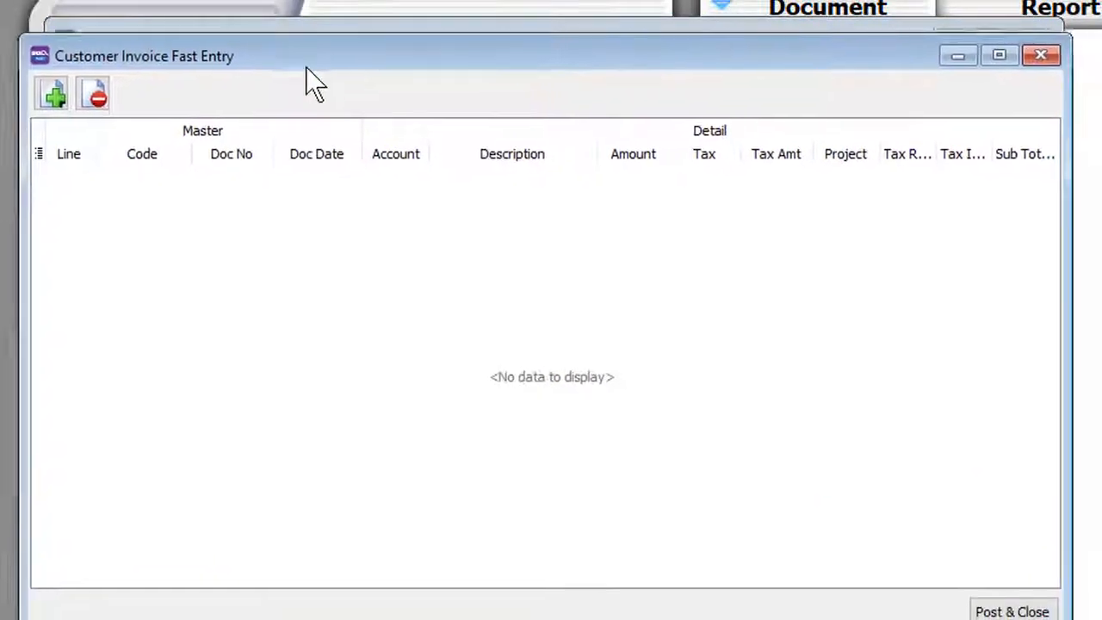
Add the first invoice line for customer 300-A0002 with amount 129.00.
{"action": "left_click", "coordinate": [52, 93]}
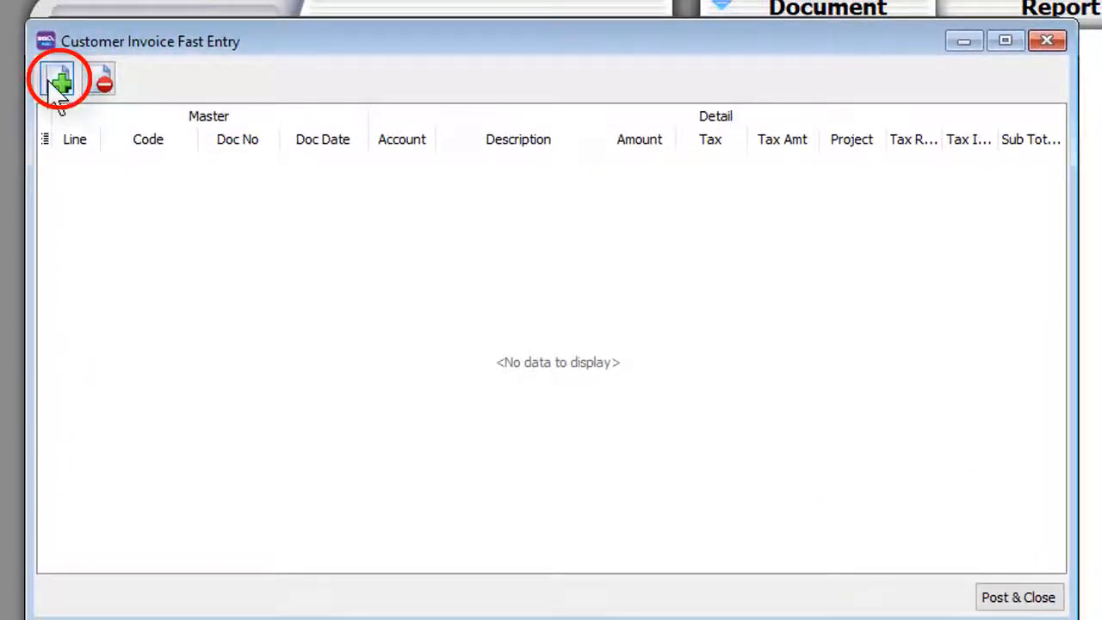
{"action": "left_click", "coordinate": [58, 79]}
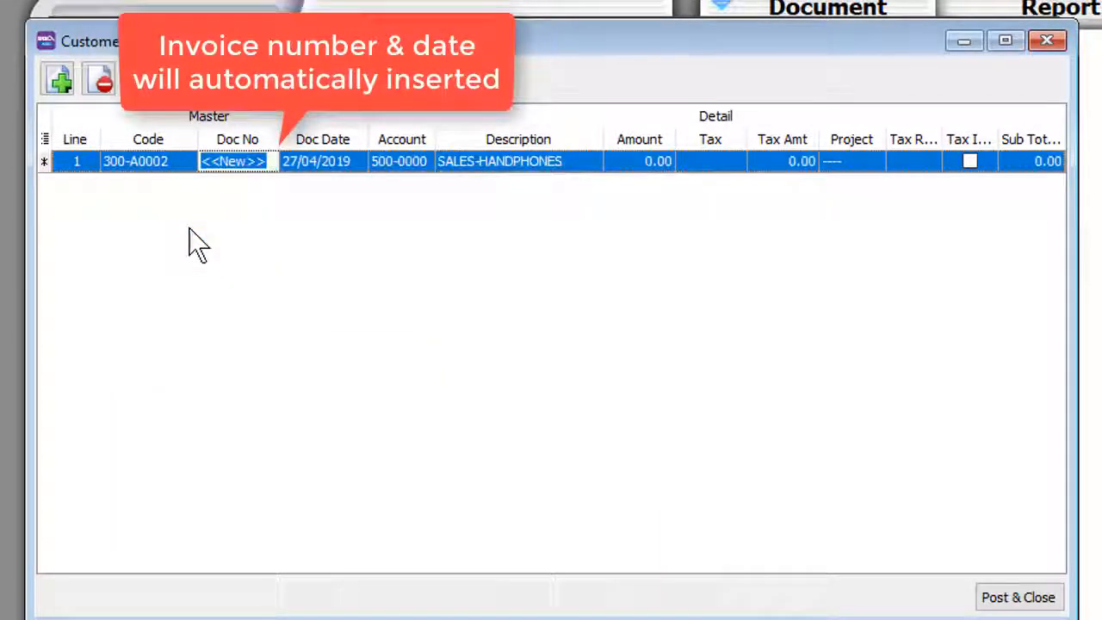
{"action": "left_click", "coordinate": [420, 162]}
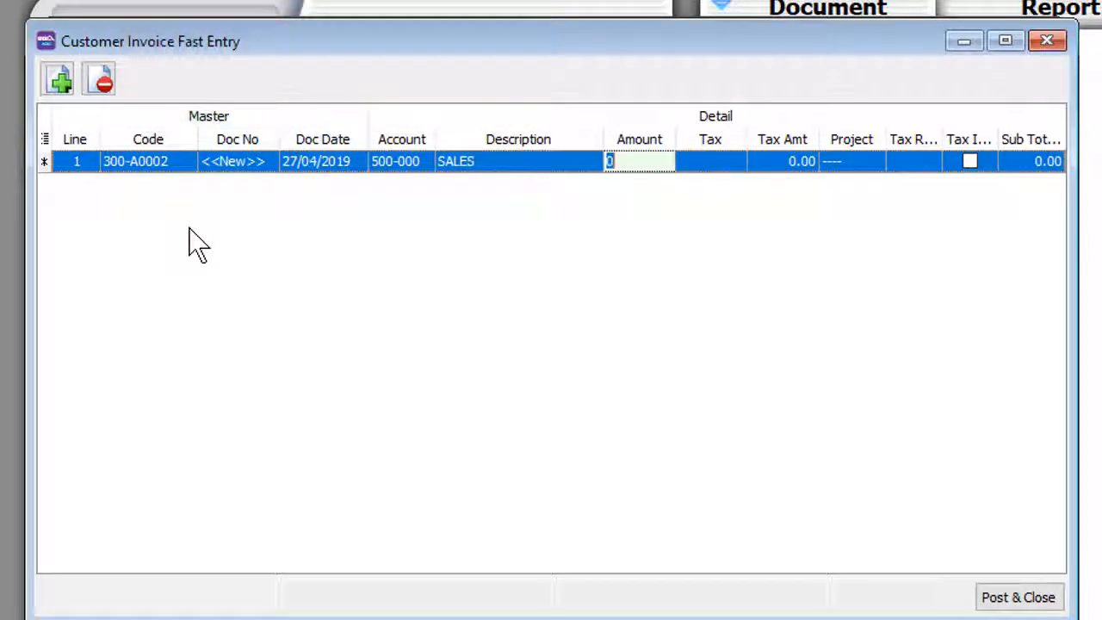
{"action": "type", "text": "129.00"}
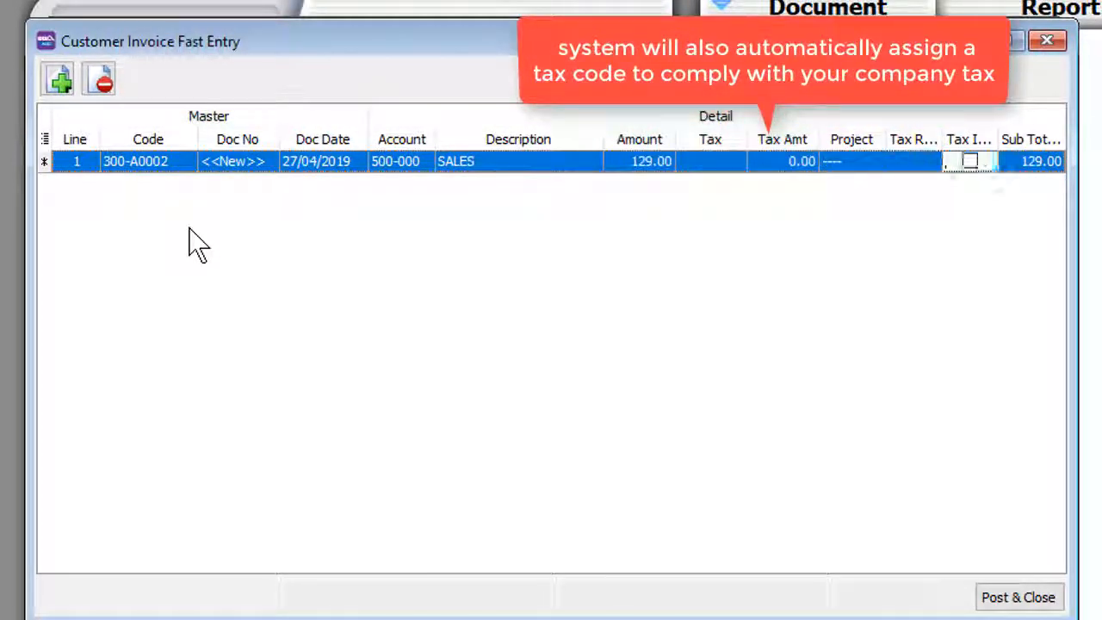
Add the remaining lines for 300-A0003 and 300-C0001, the last on SALES-ACCESSORIES.
{"action": "left_click", "coordinate": [57, 78]}
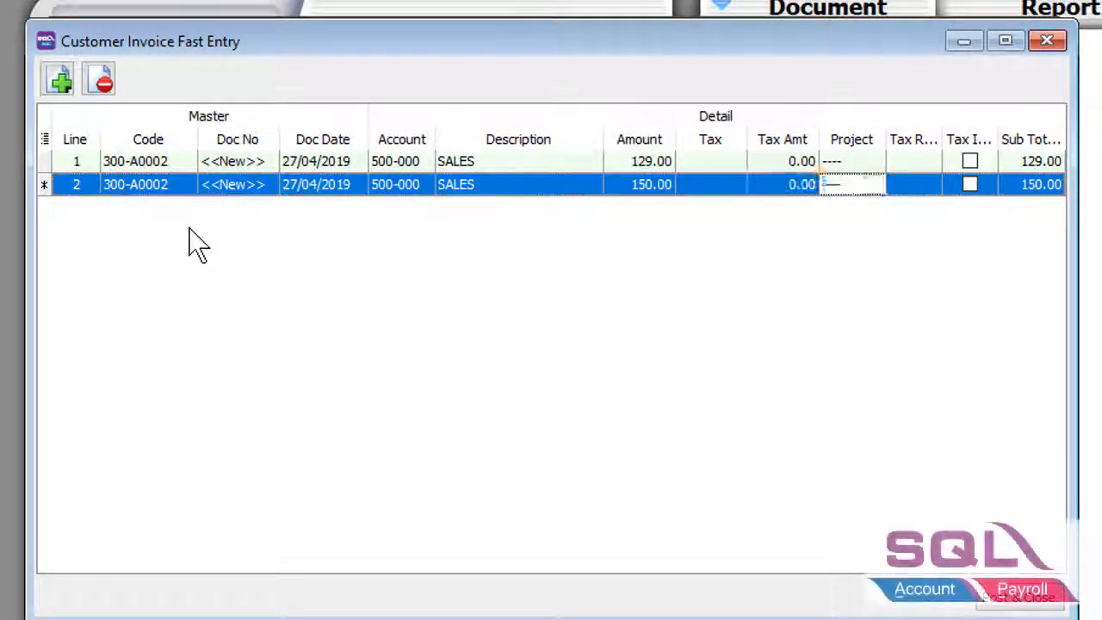
{"action": "left_click", "coordinate": [59, 77]}
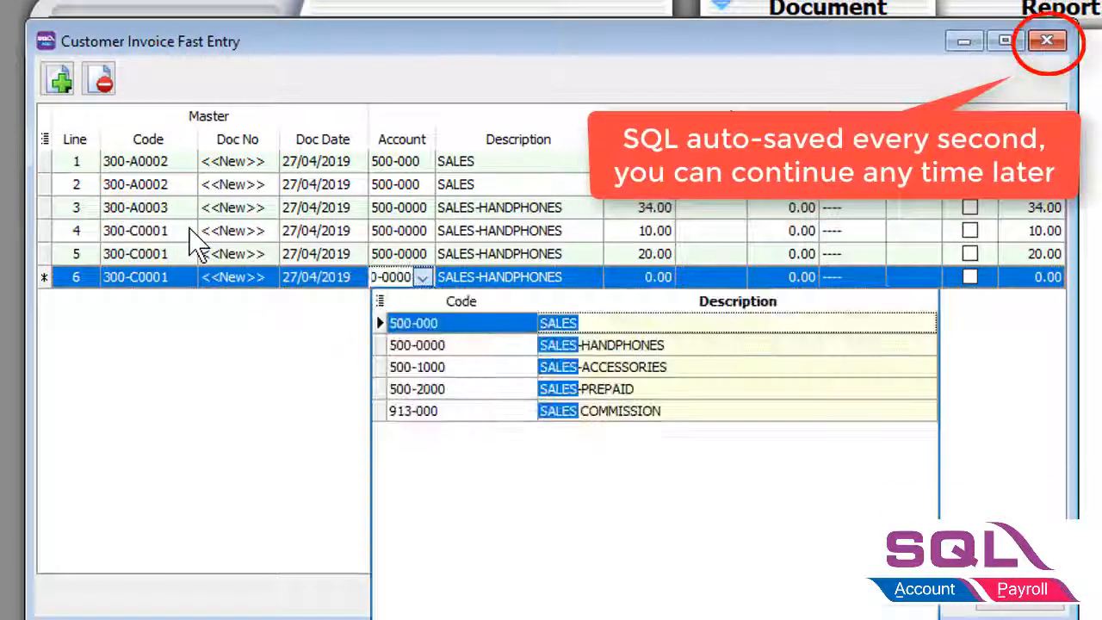
{"action": "left_click", "coordinate": [417, 365]}
{"action": "type", "text": "30"}
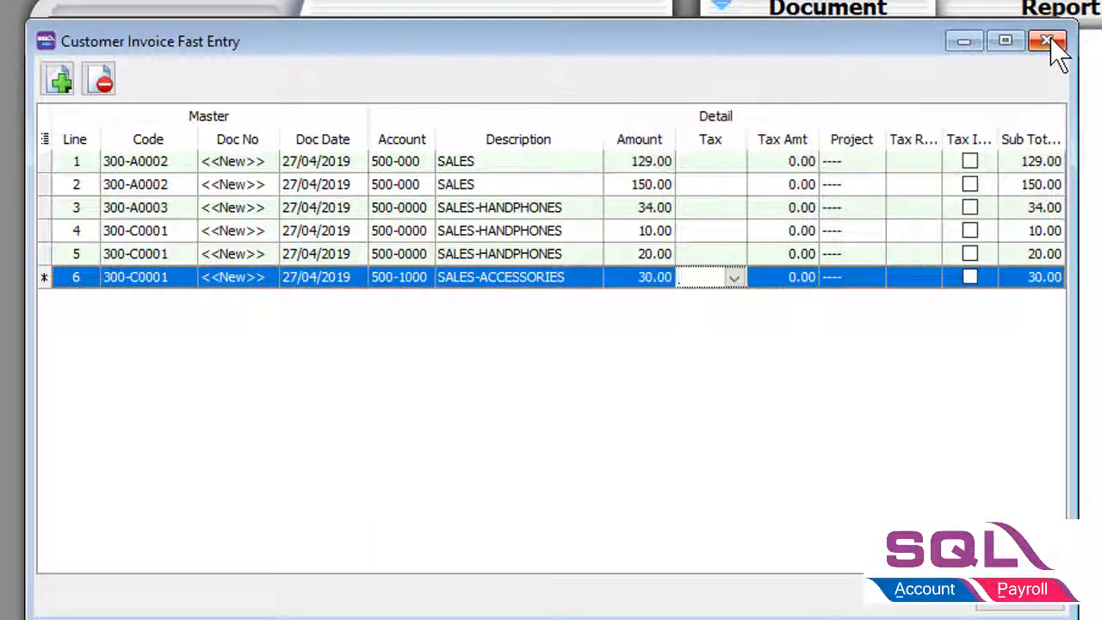
{"action": "mouse_move", "coordinate": [1047, 41]}
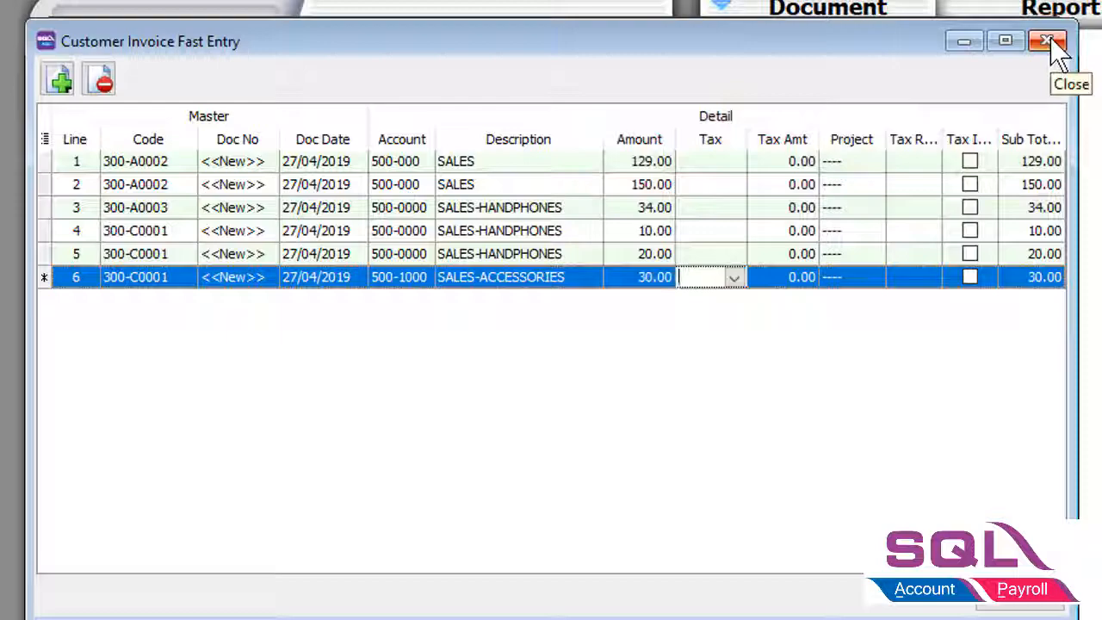
Reopen Fast Entry, add a seventh 500.00 line and post all as invoices IV-00099 to IV-00105.
{"action": "left_click", "coordinate": [1047, 41]}
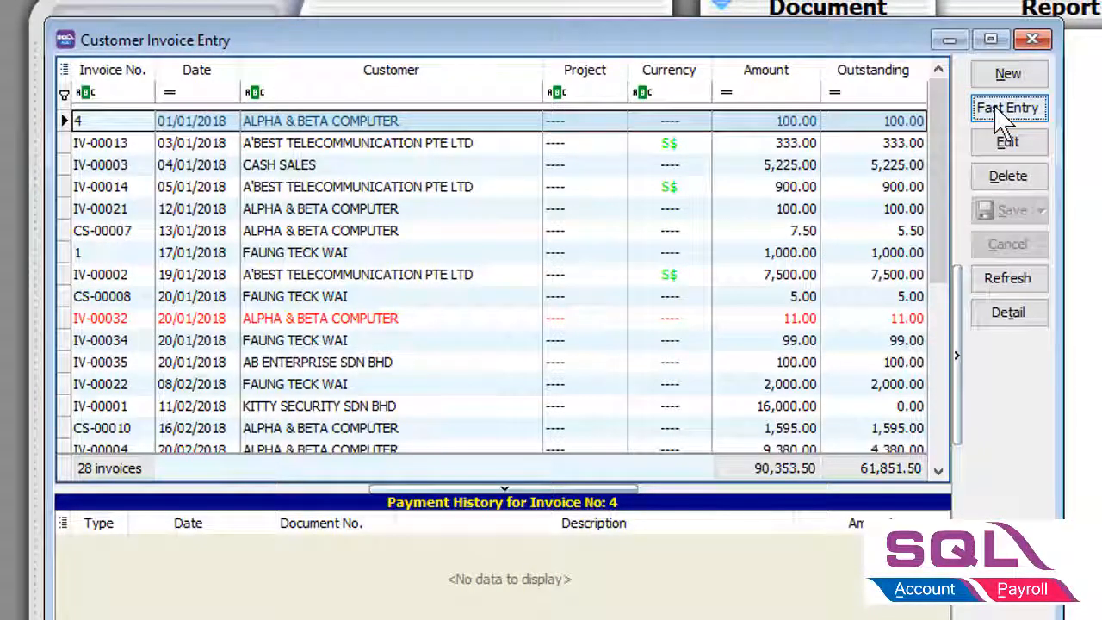
{"action": "left_click", "coordinate": [1010, 107]}
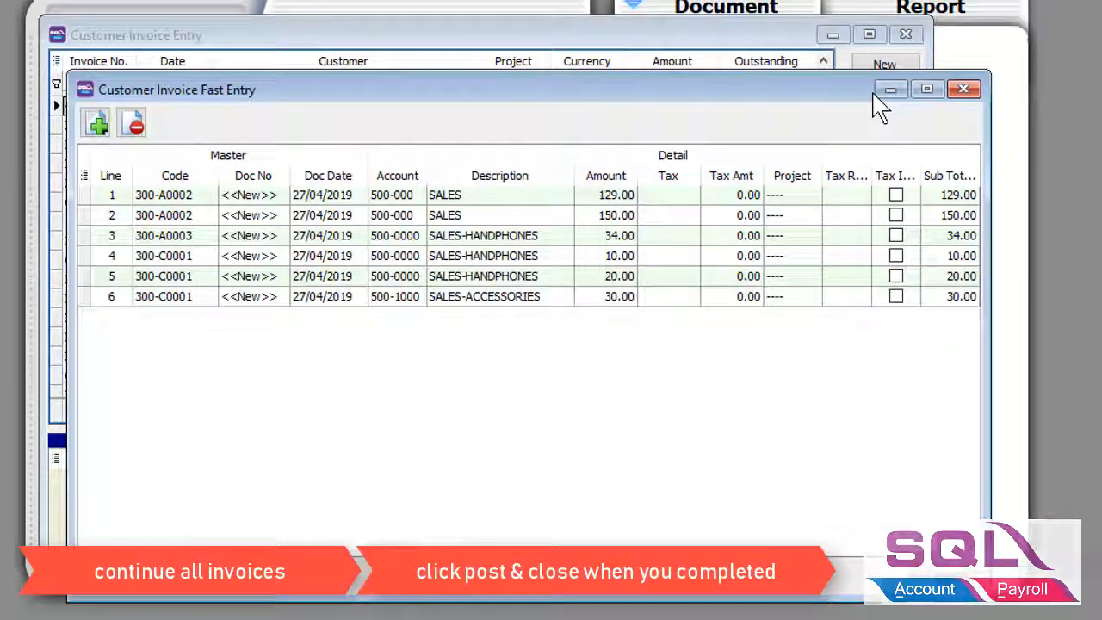
{"action": "left_click", "coordinate": [96, 120]}
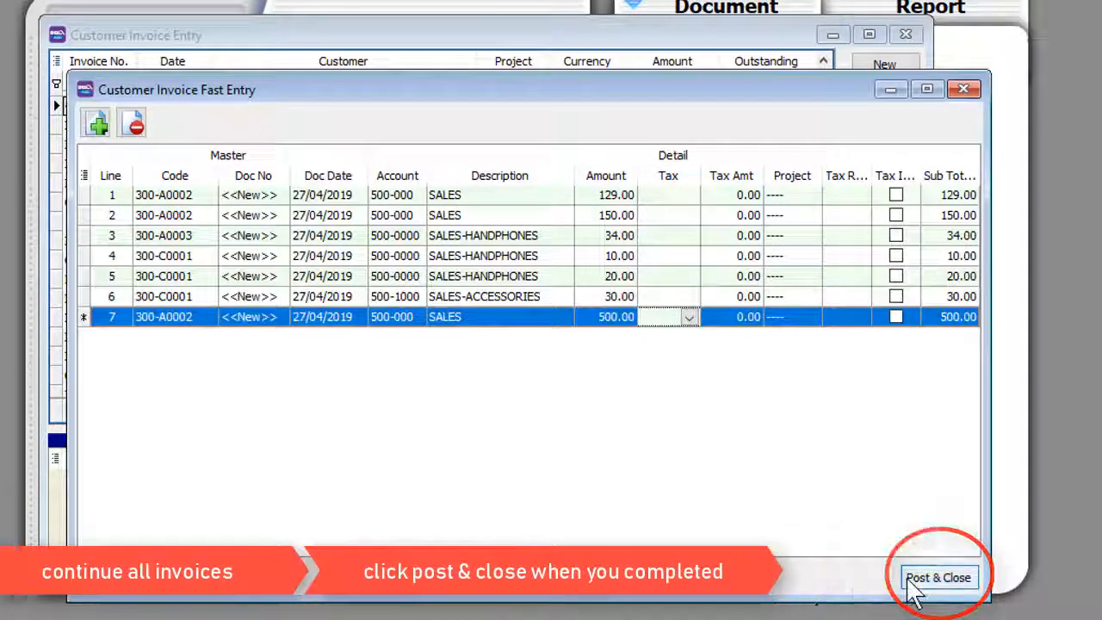
{"action": "left_click", "coordinate": [939, 577]}
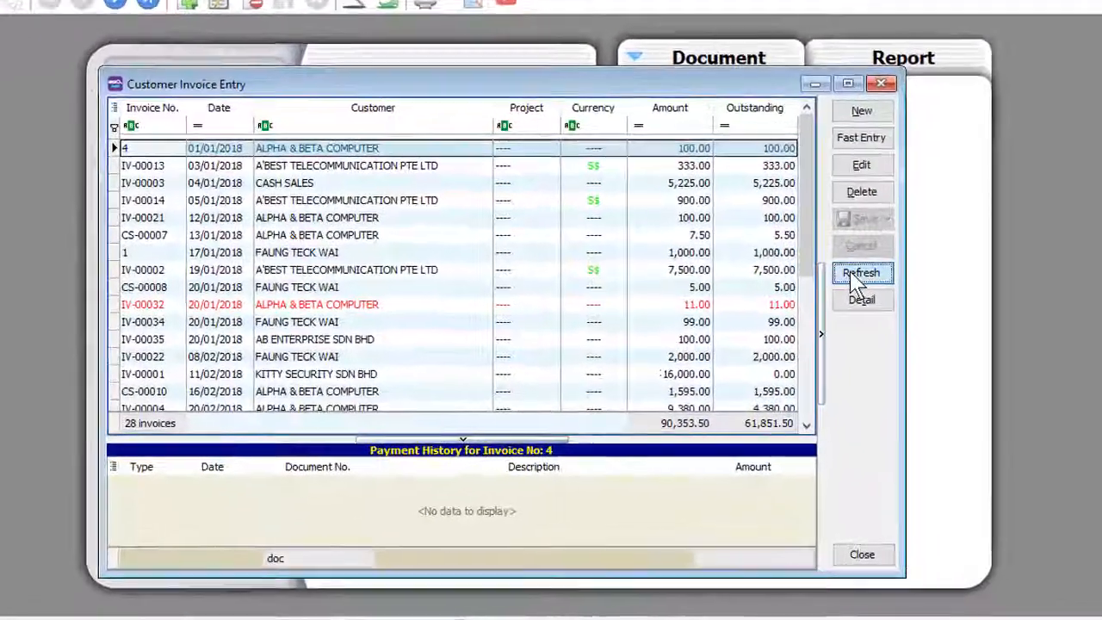
{"action": "left_click", "coordinate": [861, 272]}
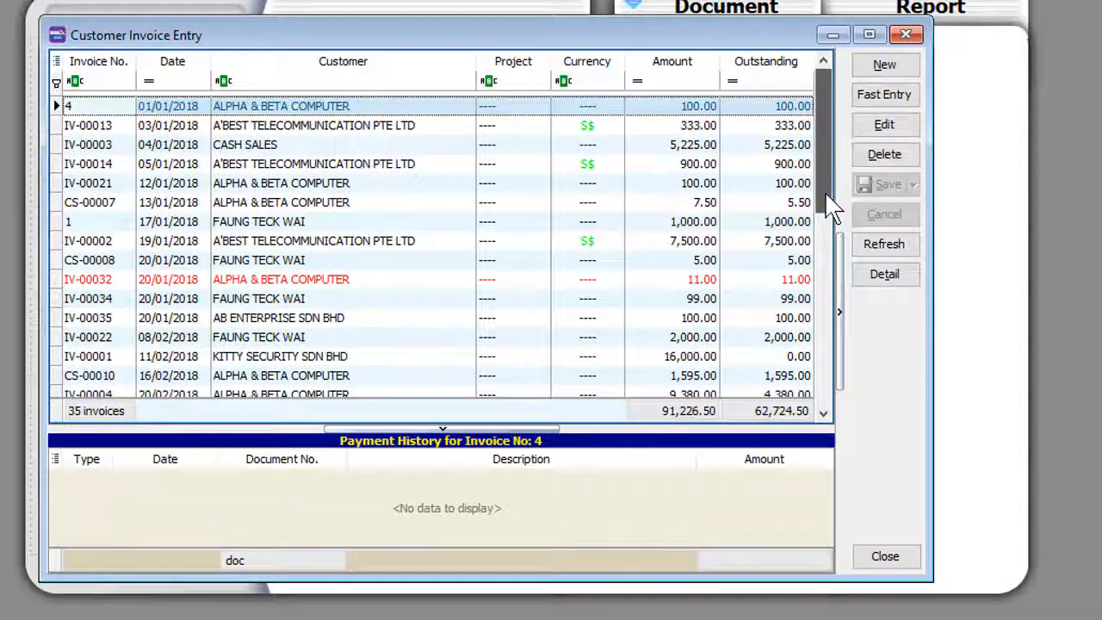
{"action": "scroll", "scroll_direction": "down", "scroll_amount": 3}
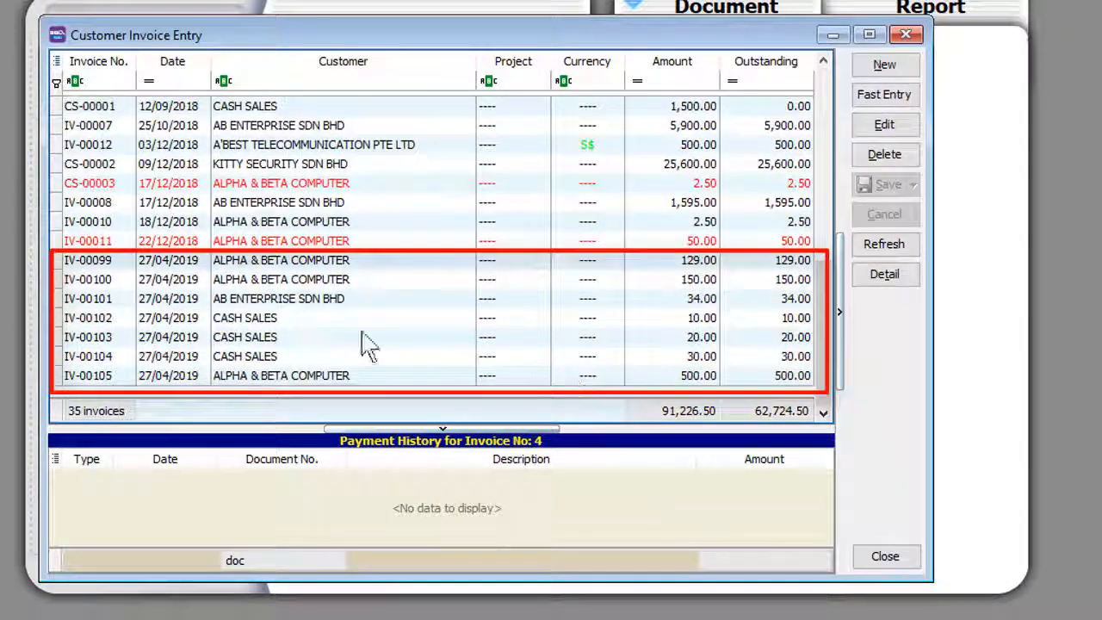
Select and copy all the invoice rows from the Excel sheet.
{"action": "left_click", "coordinate": [86, 260]}
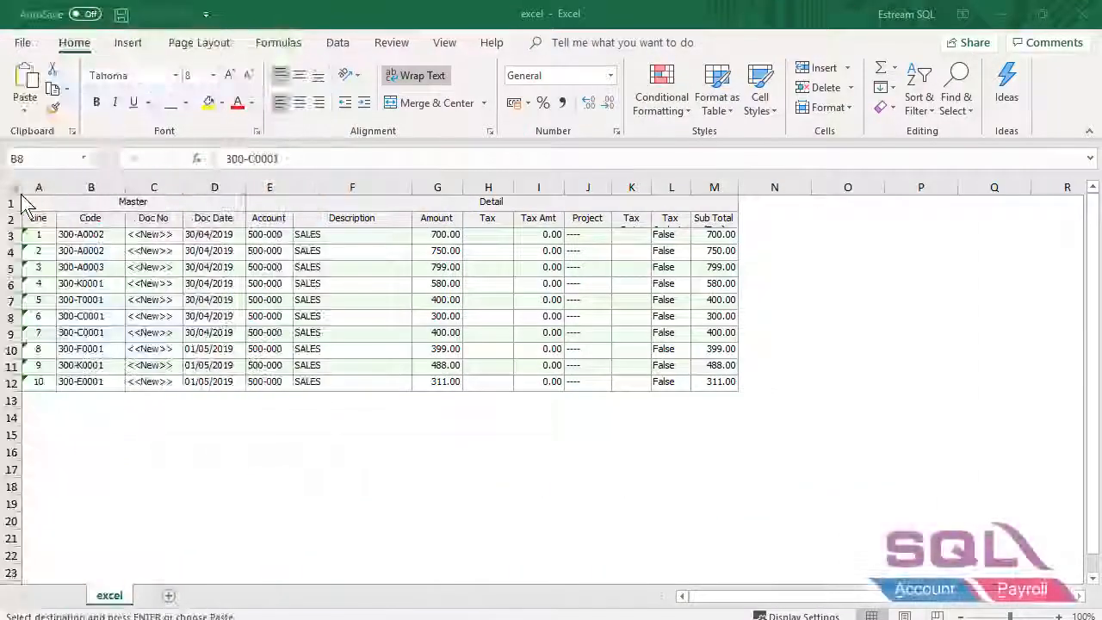
{"action": "left_click_drag", "start_coordinate": [38, 234], "coordinate": [696, 382]}
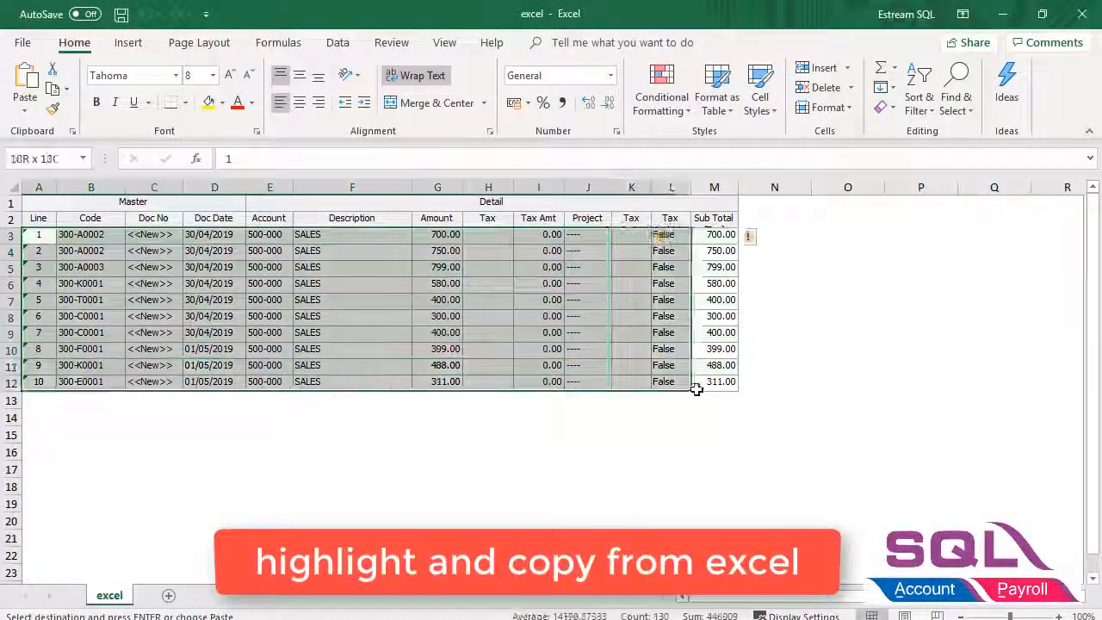
{"action": "right_click", "coordinate": [696, 389]}
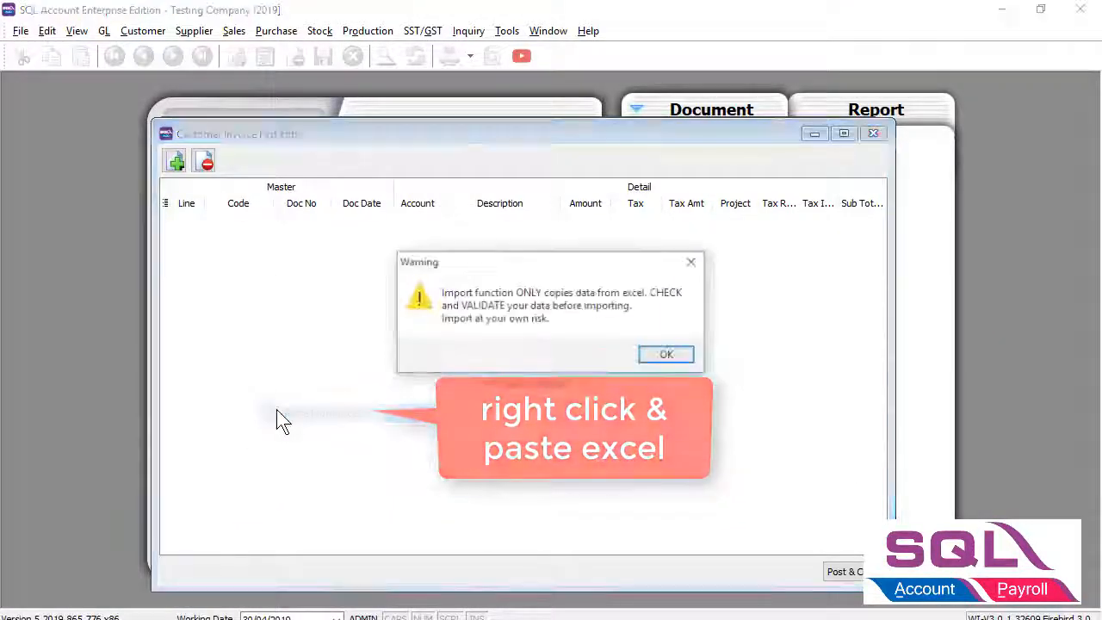
Accept the import warning and post the pasted Excel rows as invoices IV-00111 to IV-00117.
{"action": "left_click", "coordinate": [665, 355]}
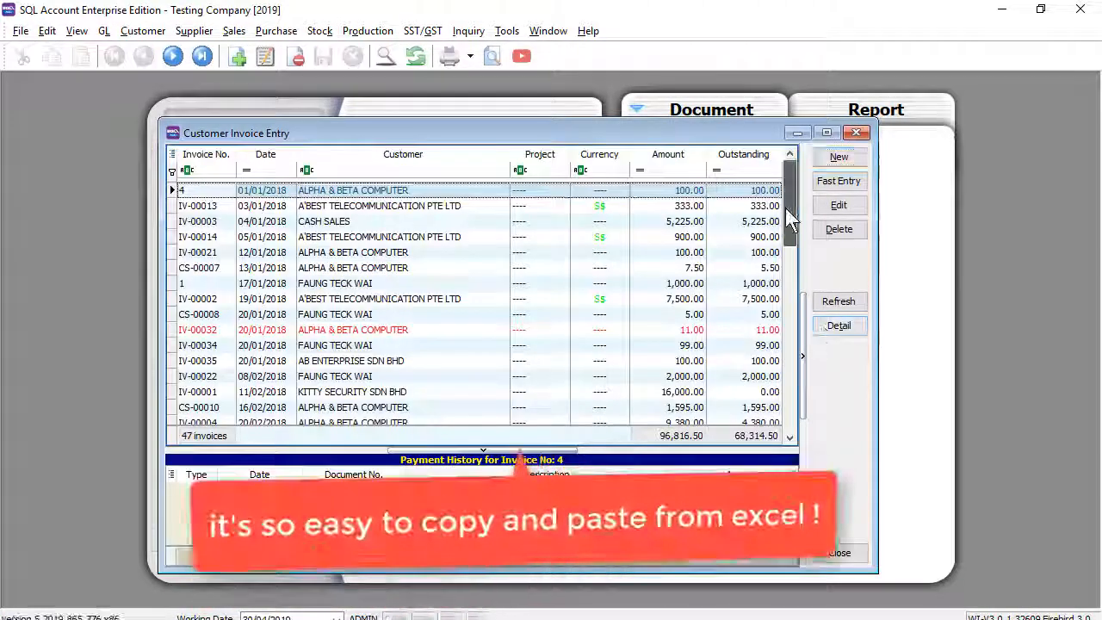
{"action": "scroll", "scroll_direction": "down", "scroll_amount": 3}
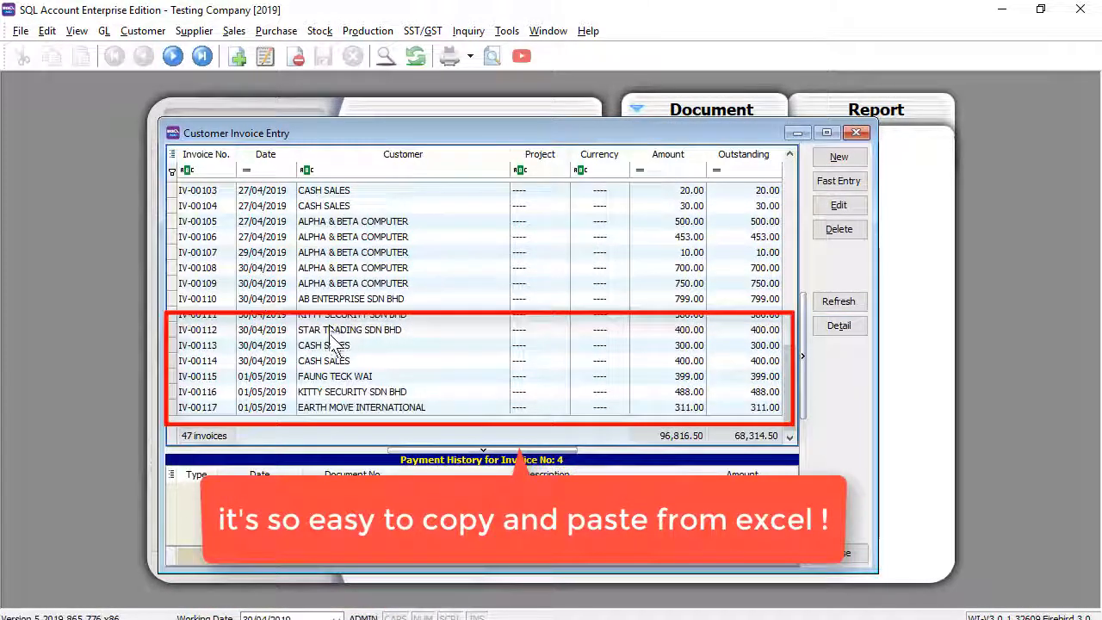
{"action": "left_click", "coordinate": [345, 406]}
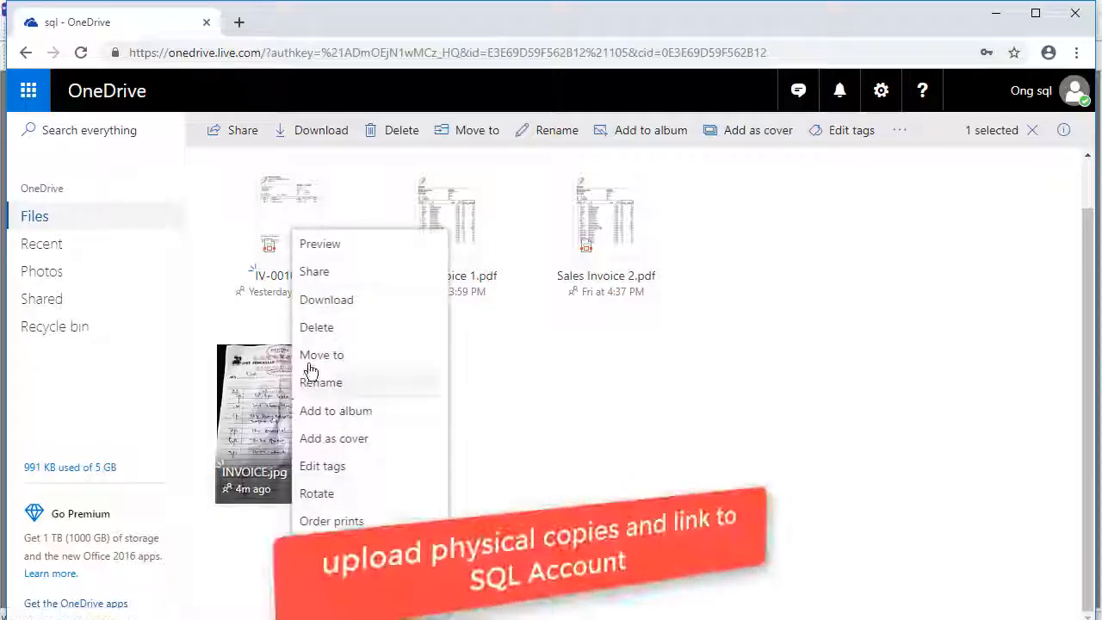
Copy a OneDrive share link for the INVOICE.jpg image.
{"action": "left_click", "coordinate": [314, 272]}
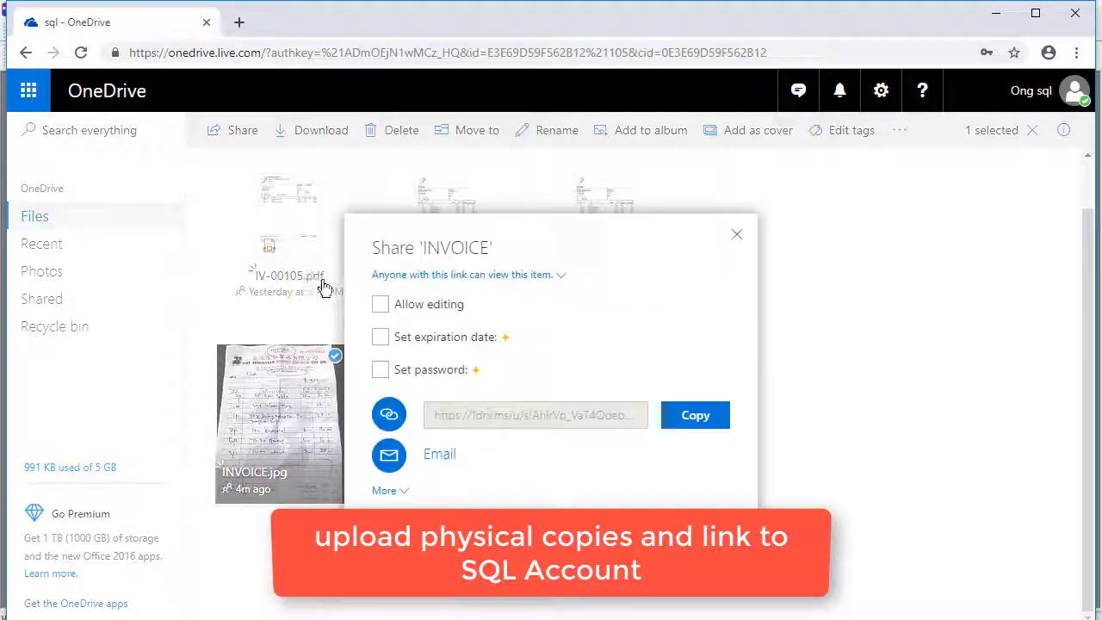
{"action": "left_click", "coordinate": [696, 415]}
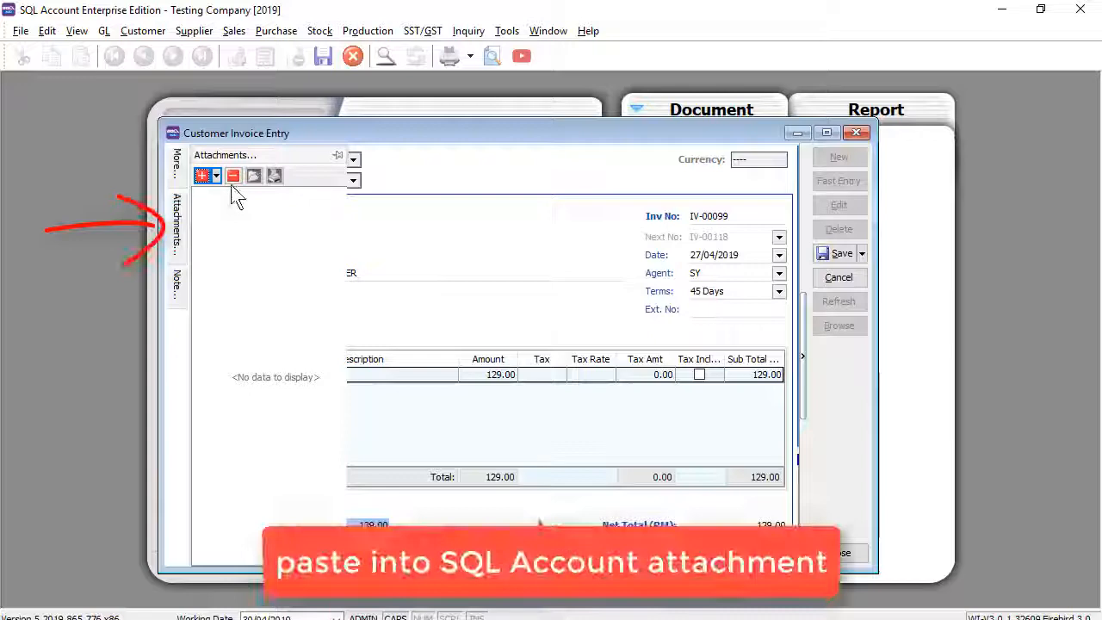
{"action": "left_click", "coordinate": [204, 175]}
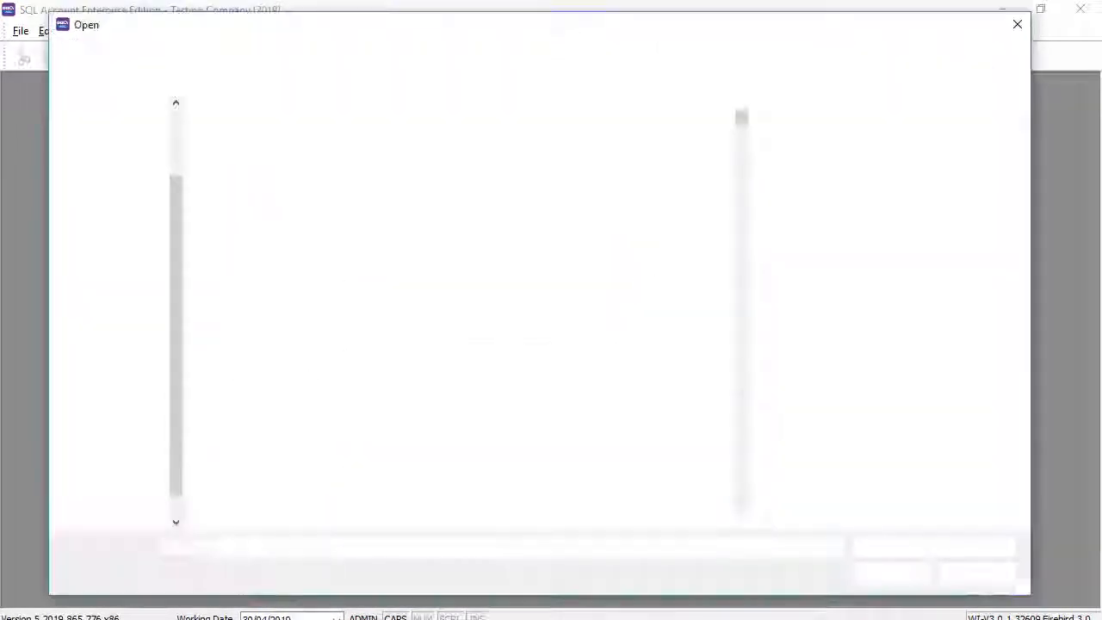
{"action": "type", "text": "https://1drv.ms/u/s!AhIrVp_VaT4OdeboHLMf6dPuMkQ"}
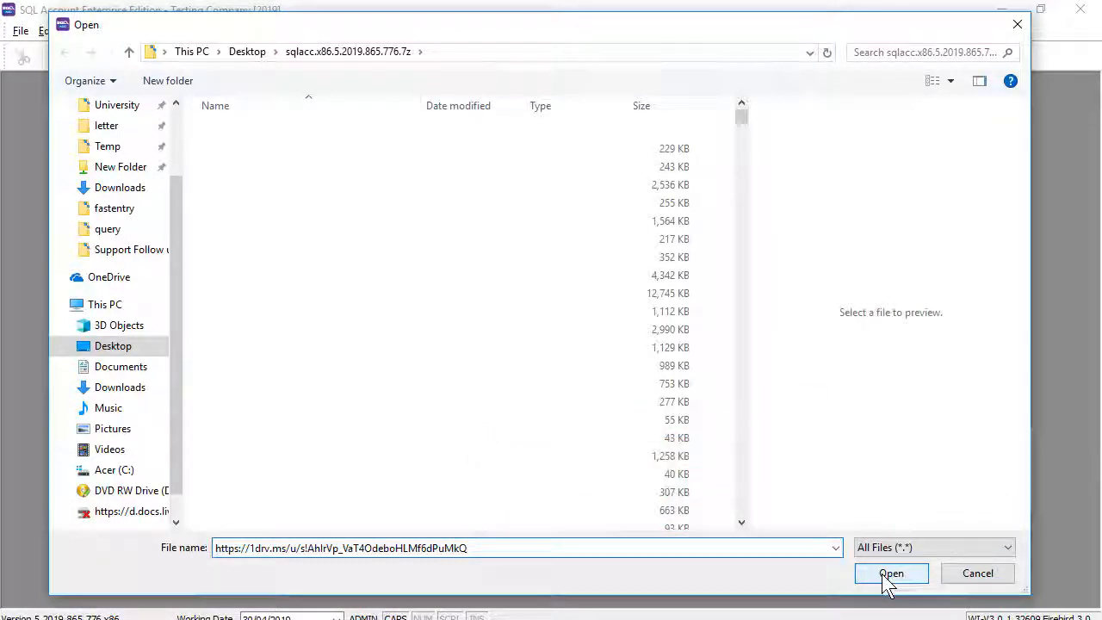
{"action": "left_click", "coordinate": [892, 573]}
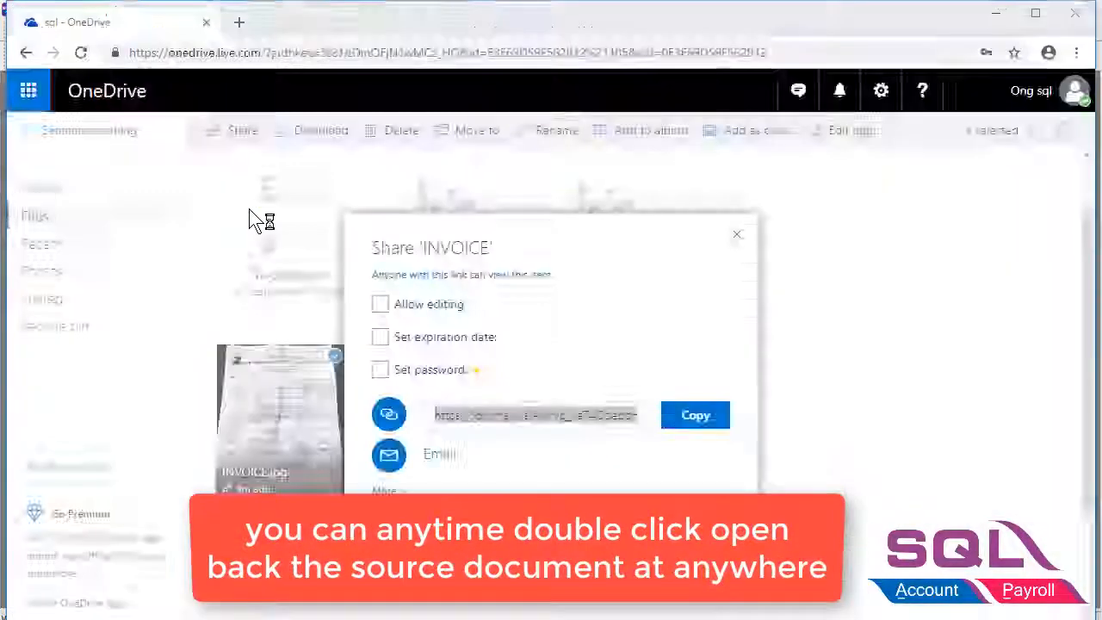
{"action": "double_click", "coordinate": [279, 419]}
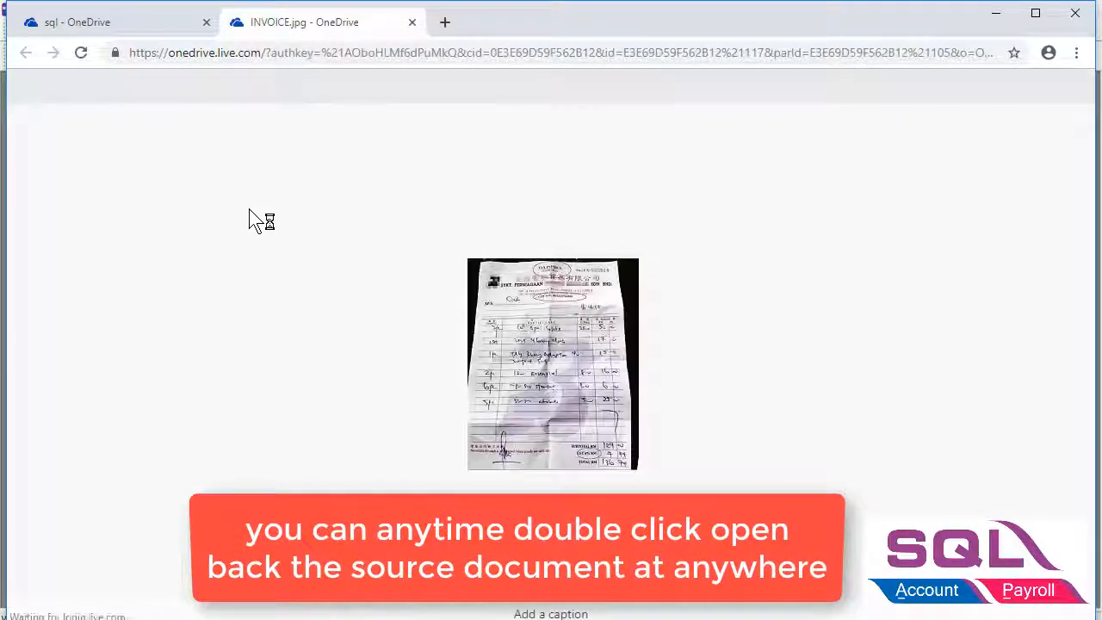